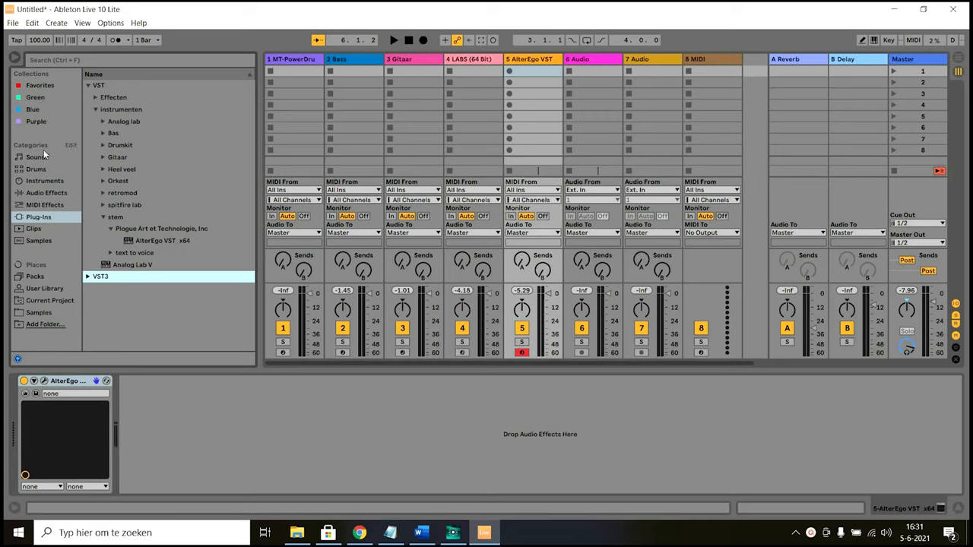
Step: Show the Sounds categories in the browser instead of the plug-in folder tree
left_click(36, 156)
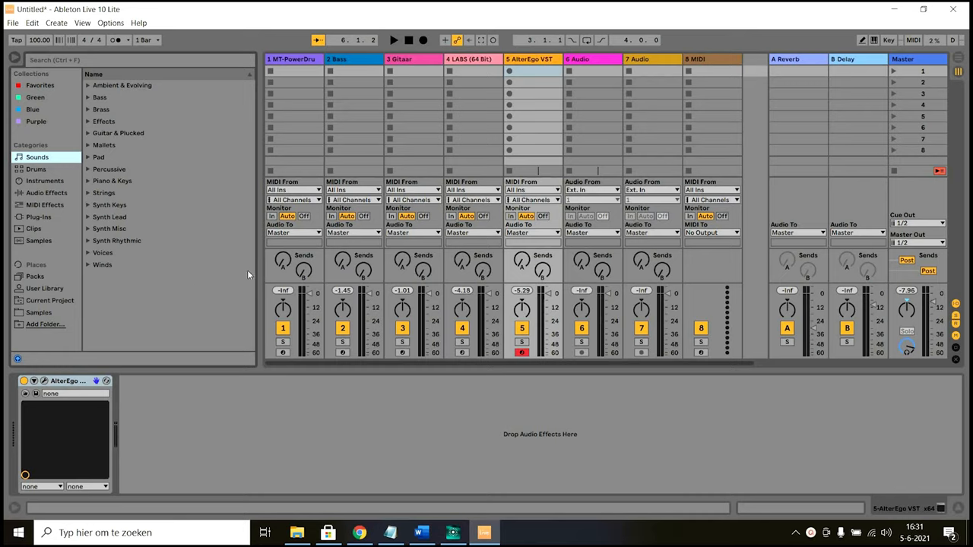
mouse_move(256, 274)
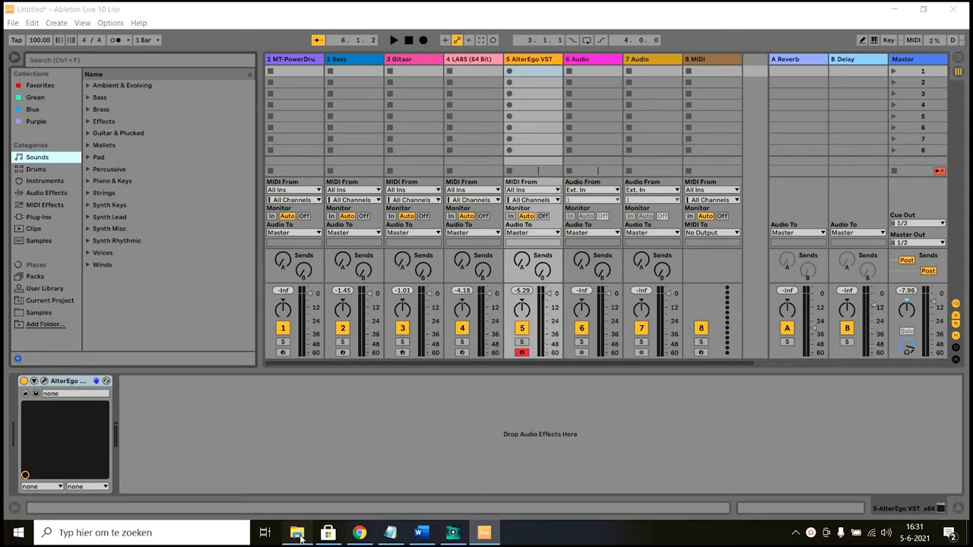
Step: Reveal Bass.dll inside VstPlugins\instrumenten\Bas in File Explorer, then return to the Live set
left_click(296, 532)
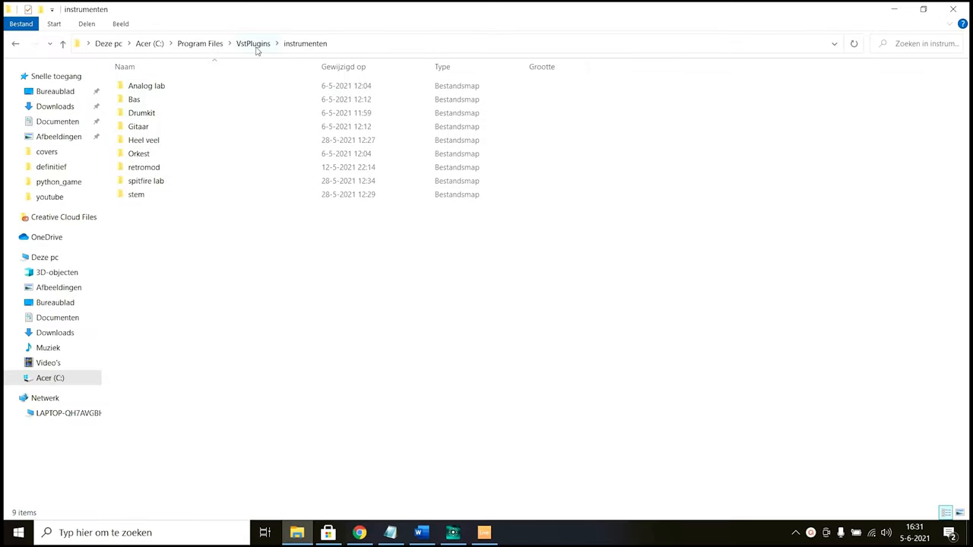
mouse_move(301, 61)
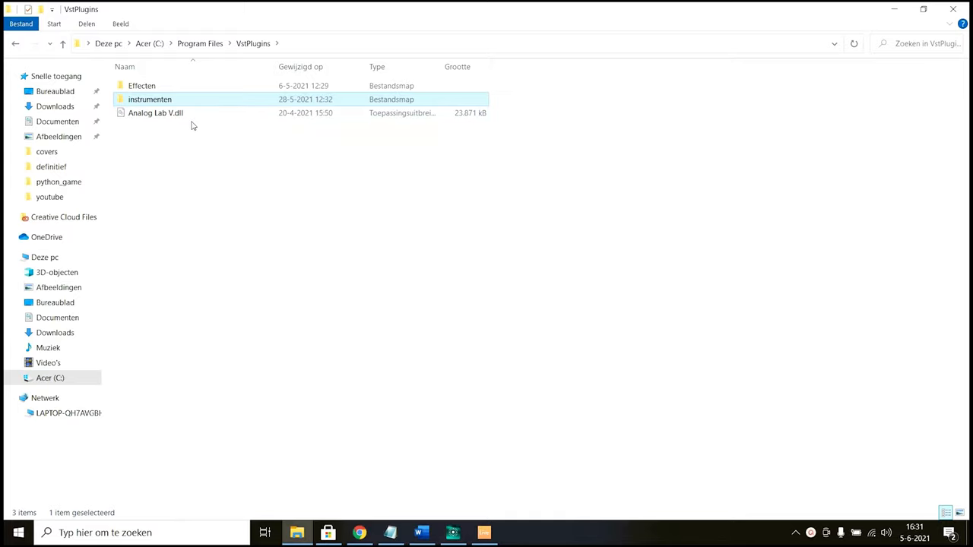
mouse_move(361, 134)
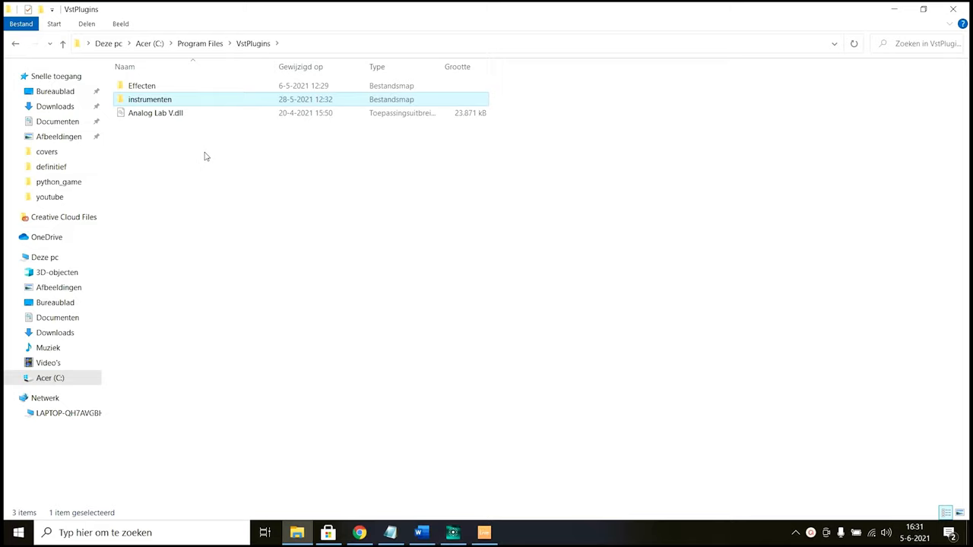
mouse_move(196, 144)
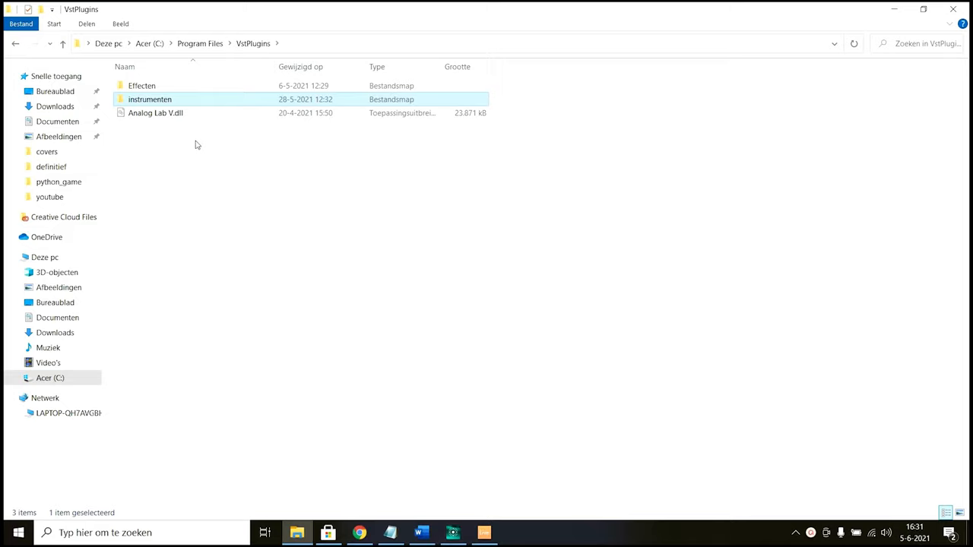
mouse_move(204, 186)
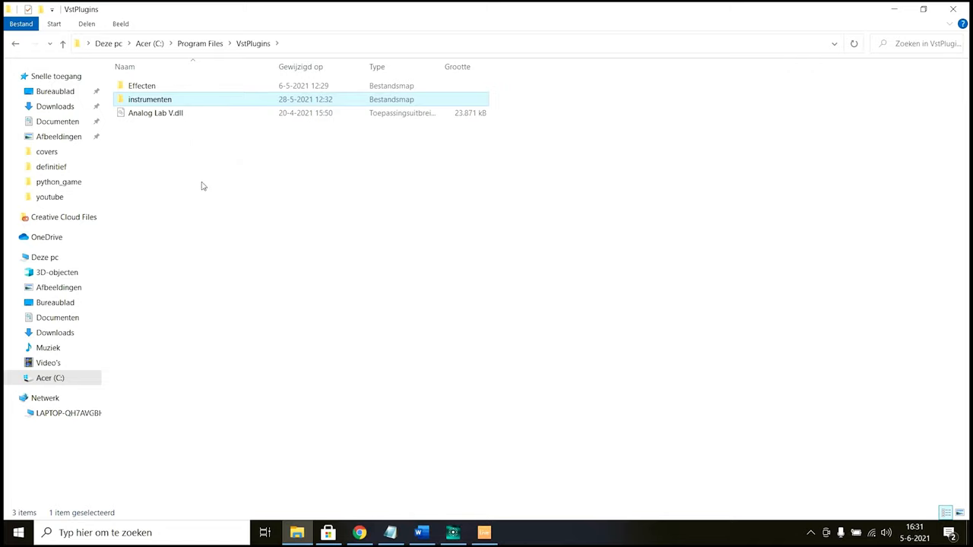
left_click(155, 113)
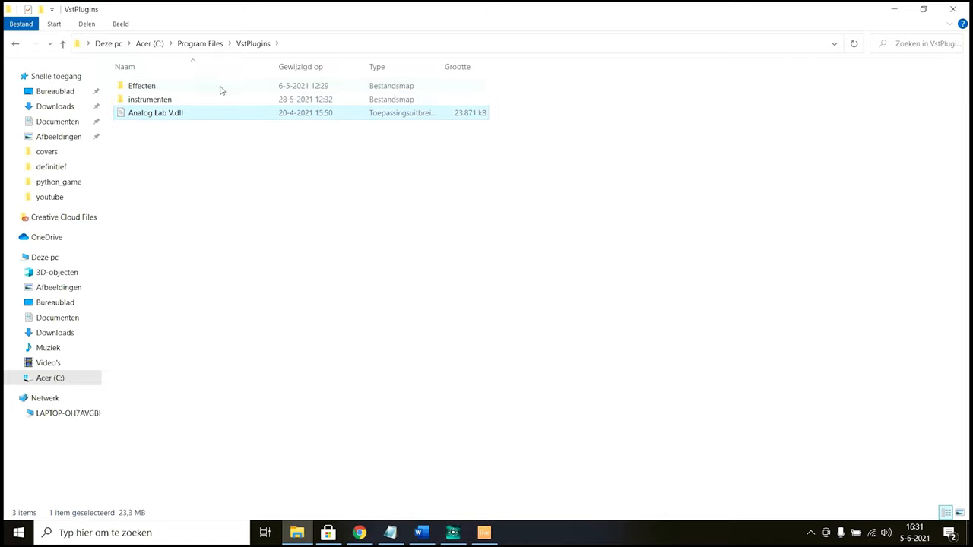
mouse_move(190, 103)
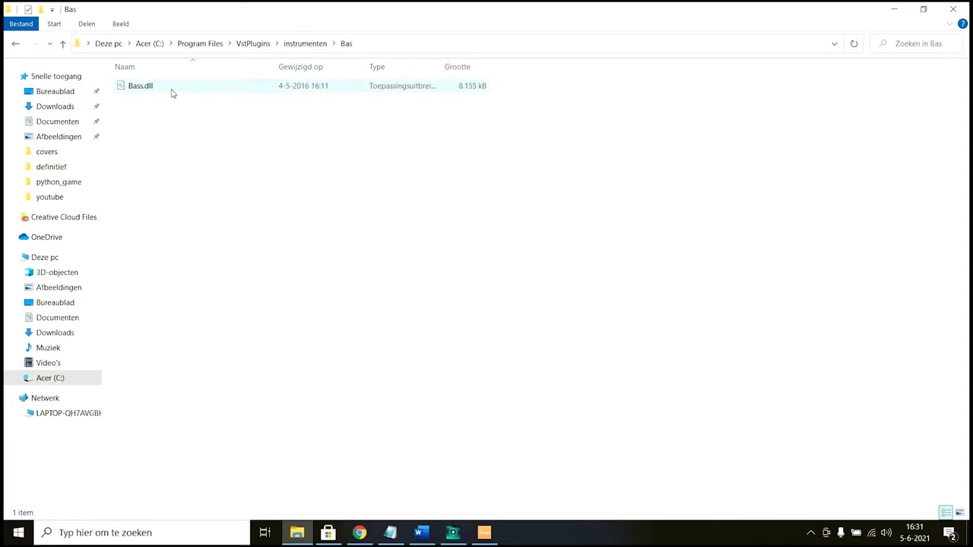
left_click(140, 86)
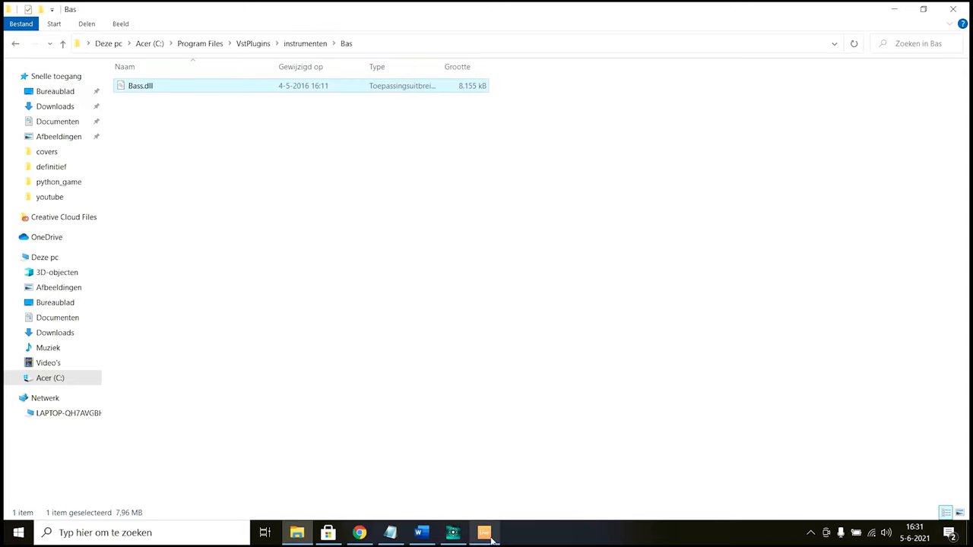
left_click(483, 532)
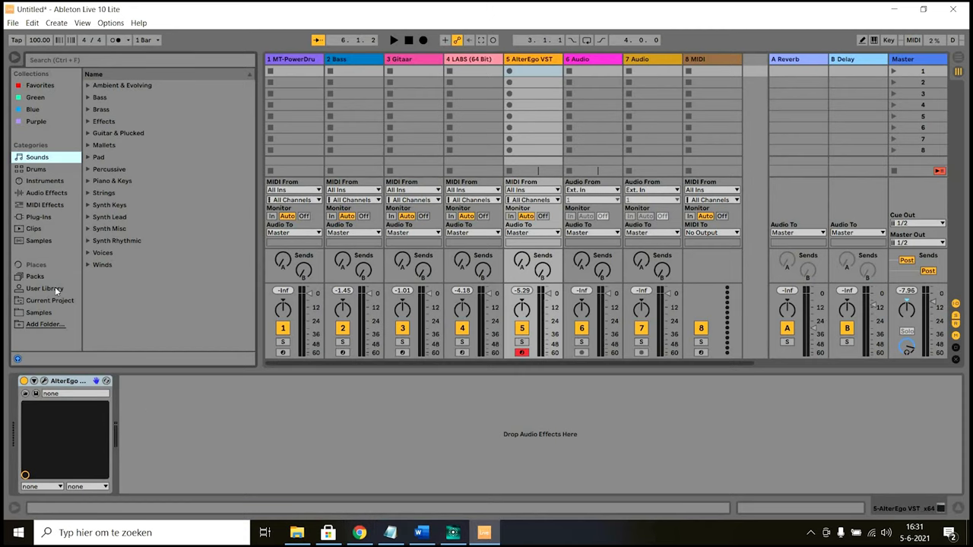
mouse_move(31, 144)
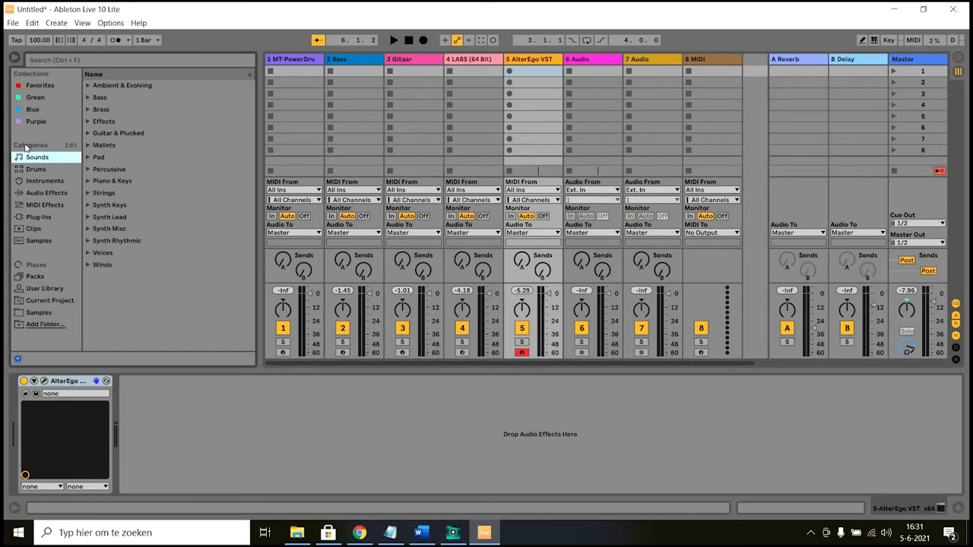
Step: Show the Plug-ins tree expanded to VST > instrumenten > Bas with the Bass plug-in listed
left_click(38, 216)
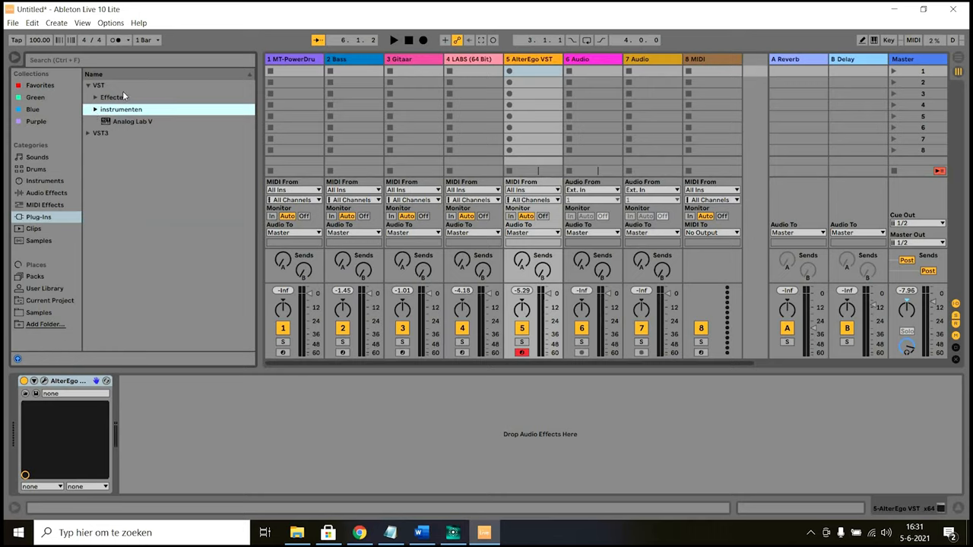
mouse_move(68, 225)
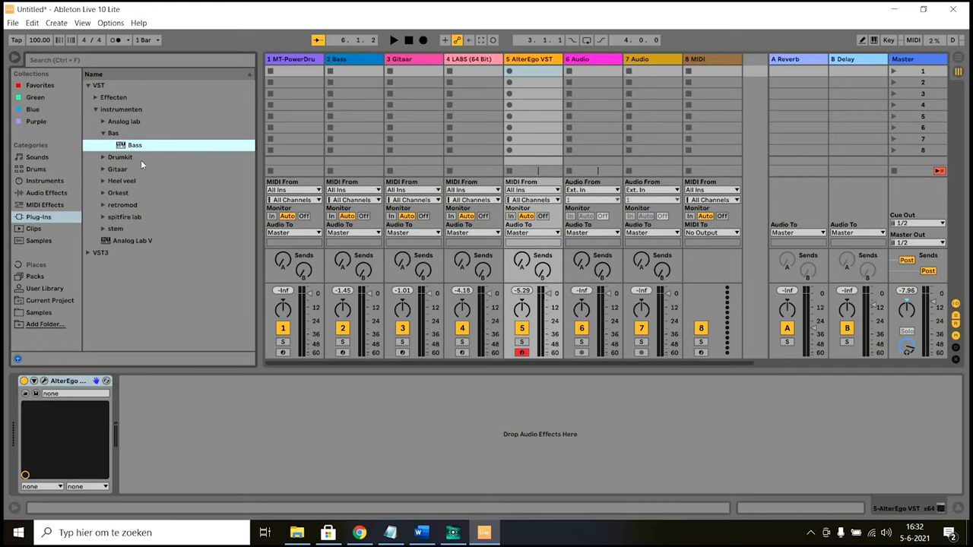
left_click(109, 23)
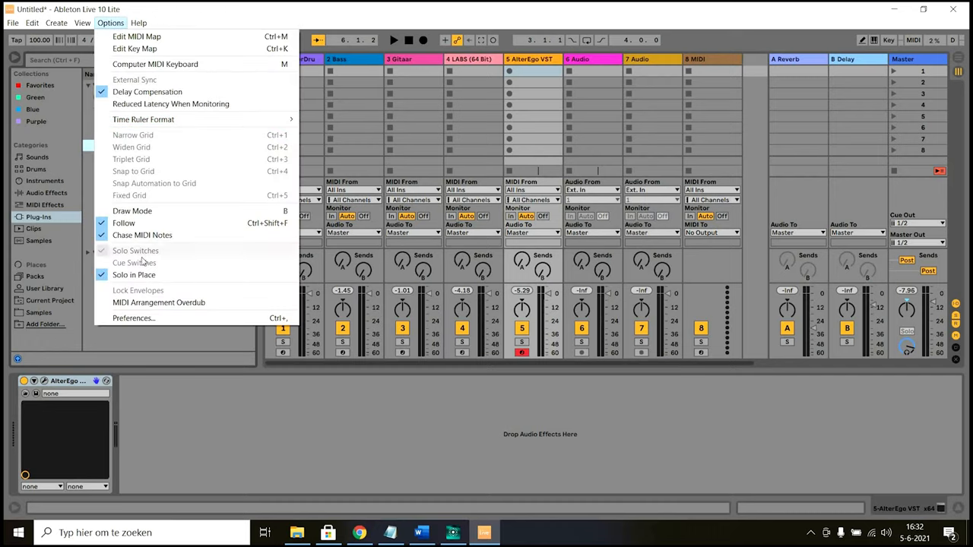
left_click(134, 318)
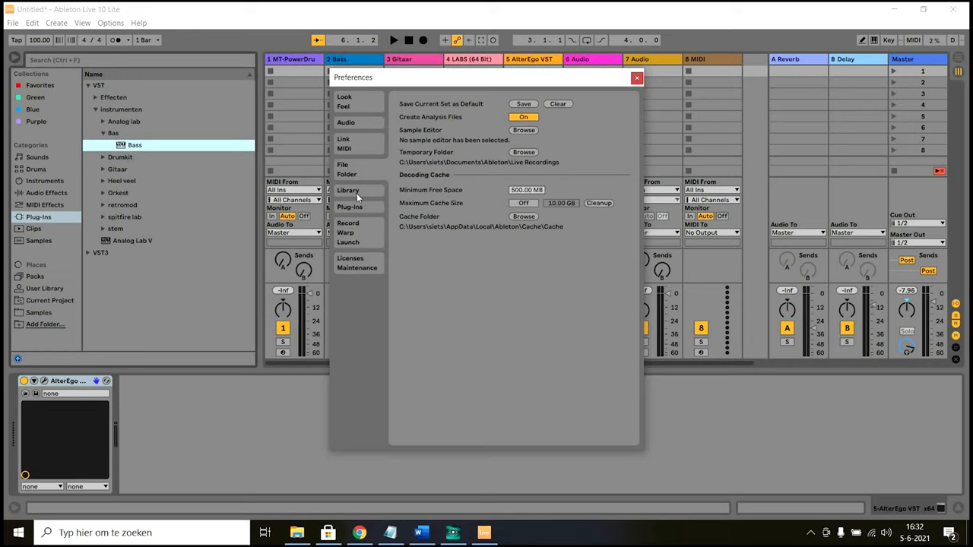
left_click(346, 190)
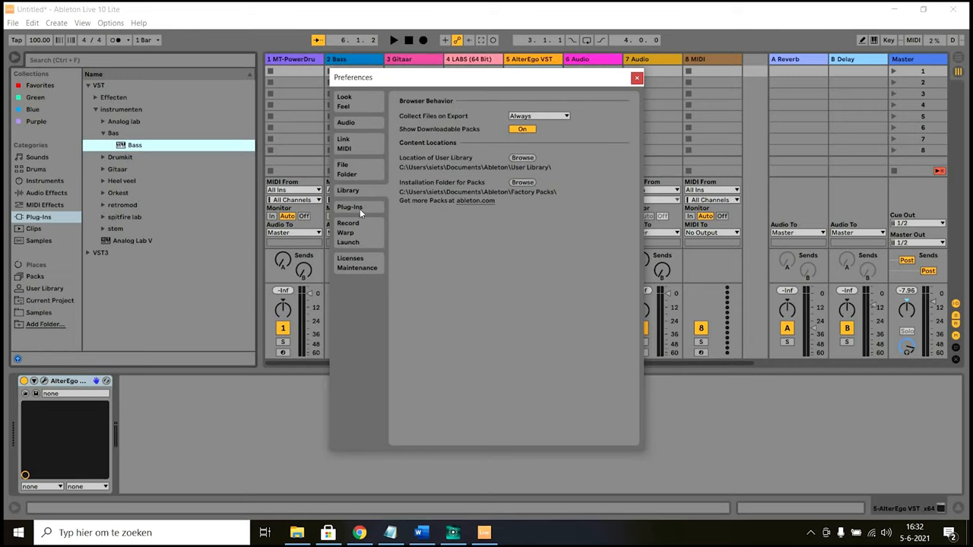
left_click(349, 207)
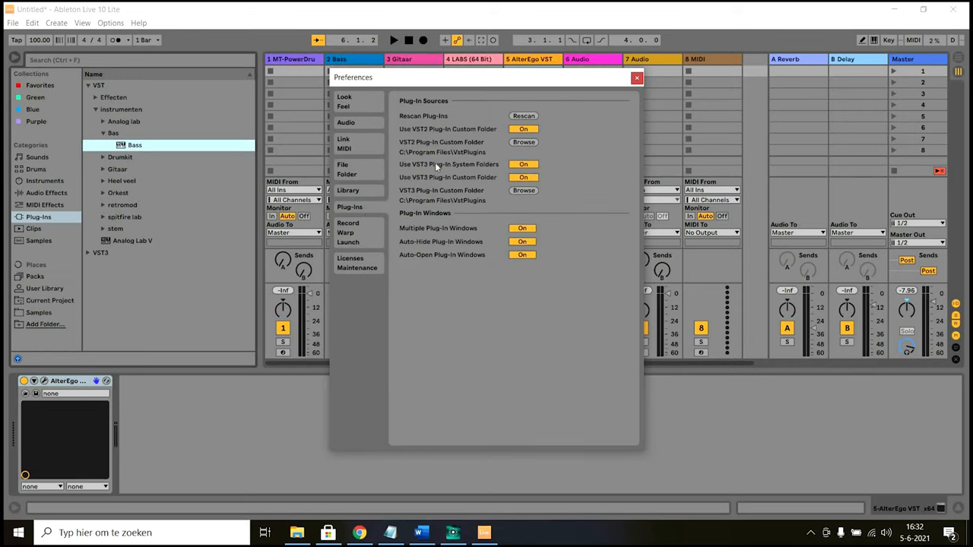
mouse_move(413, 134)
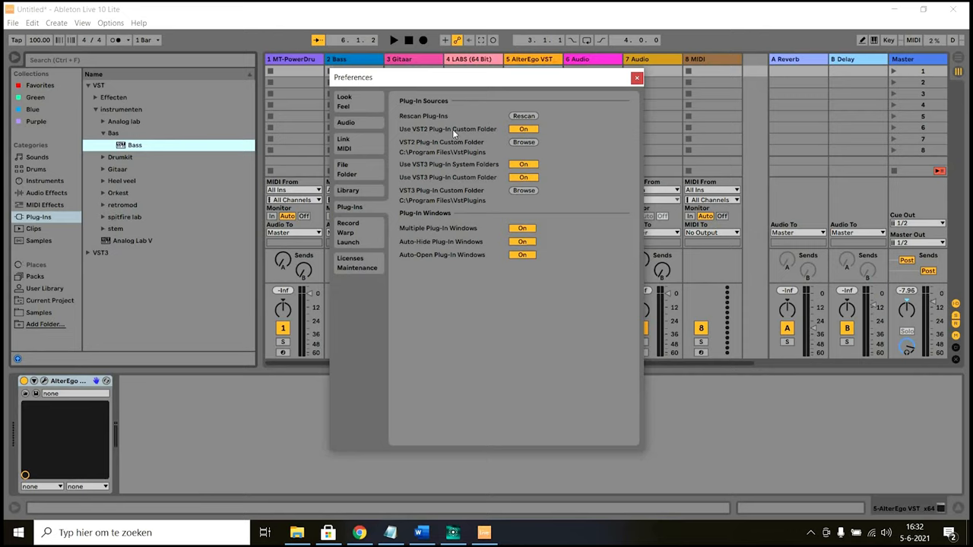
mouse_move(529, 134)
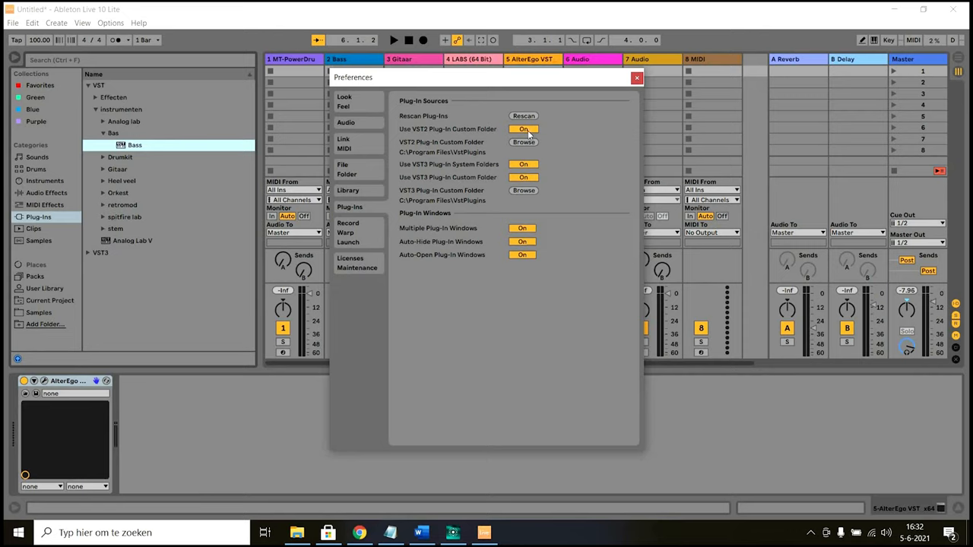
mouse_move(459, 151)
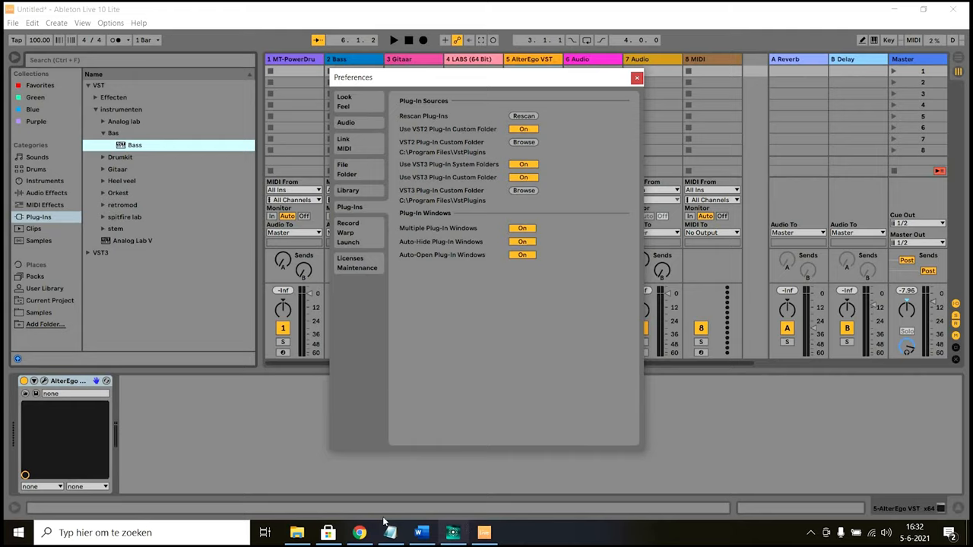
left_click(296, 532)
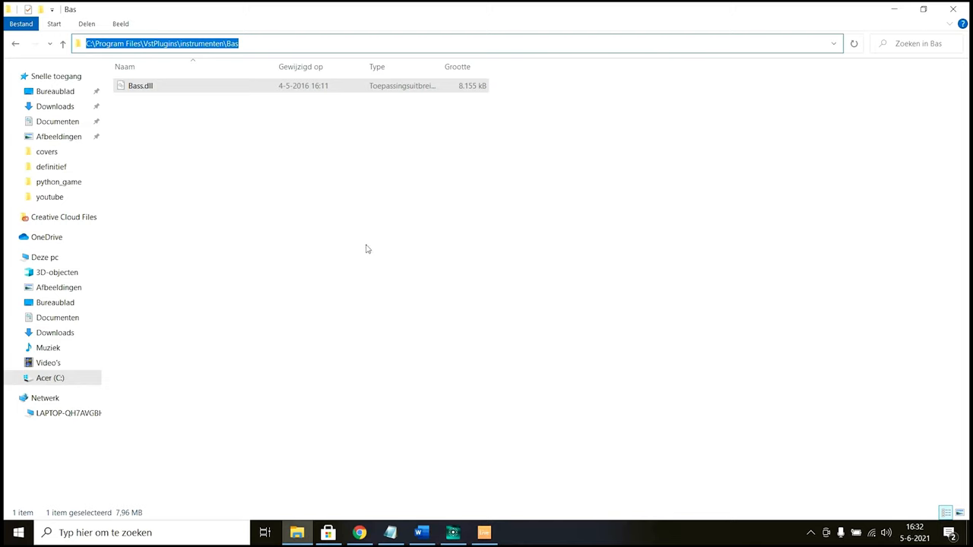
left_click(483, 532)
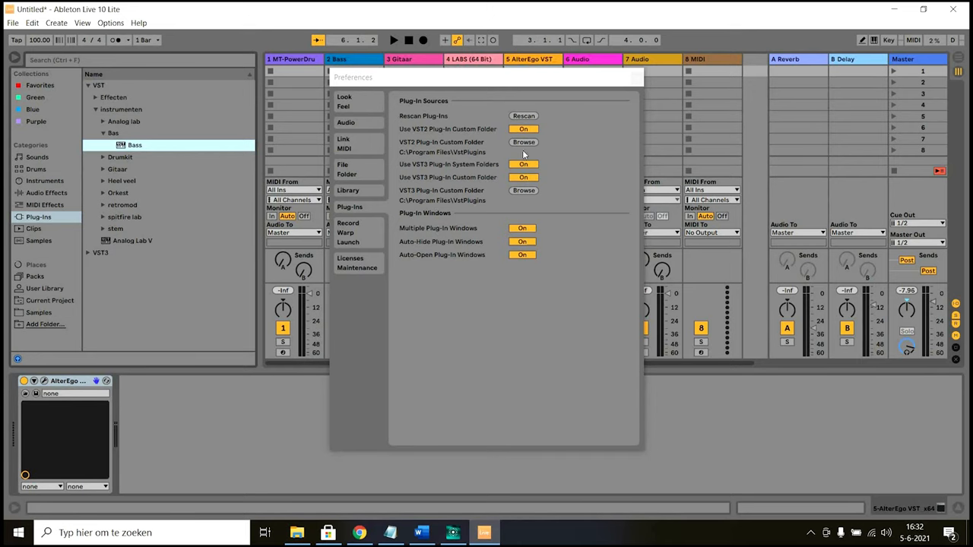
Step: Set C:\Program Files\VstPlugins as the VST2 custom folder and rescan the plug-ins
left_click(523, 143)
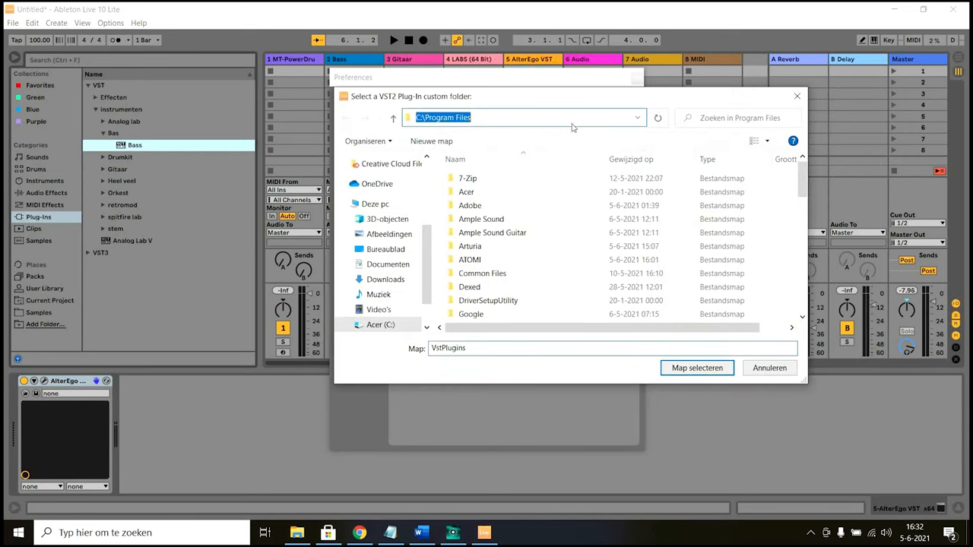
left_click(697, 368)
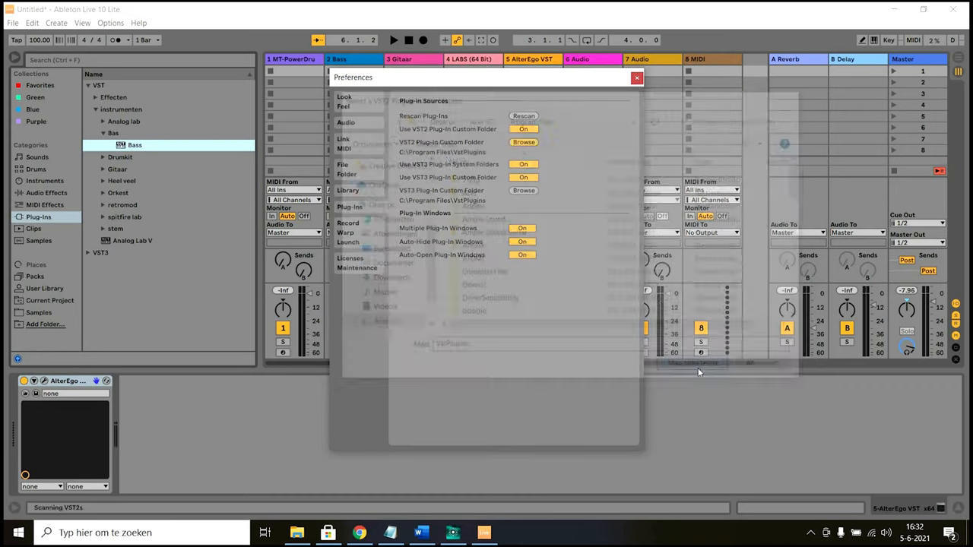
left_click(523, 115)
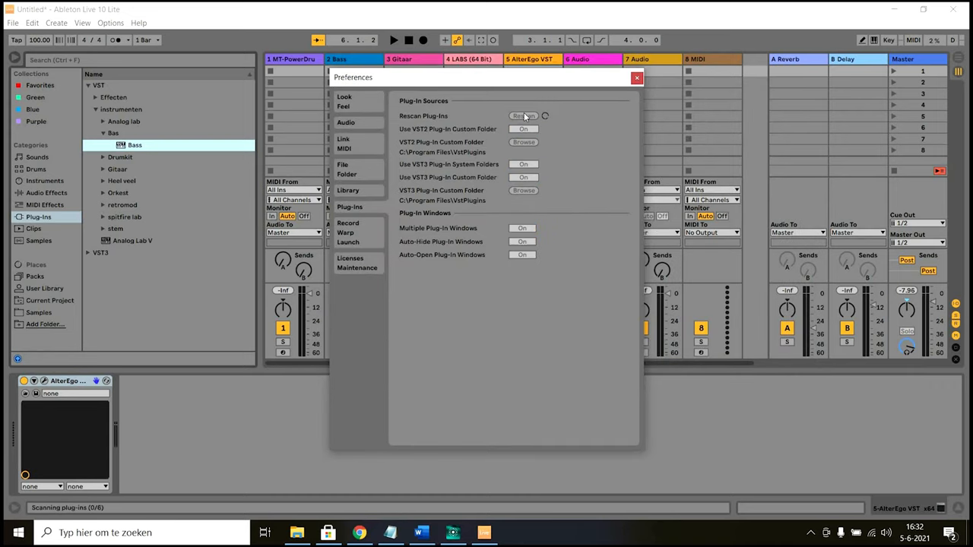
left_click(523, 116)
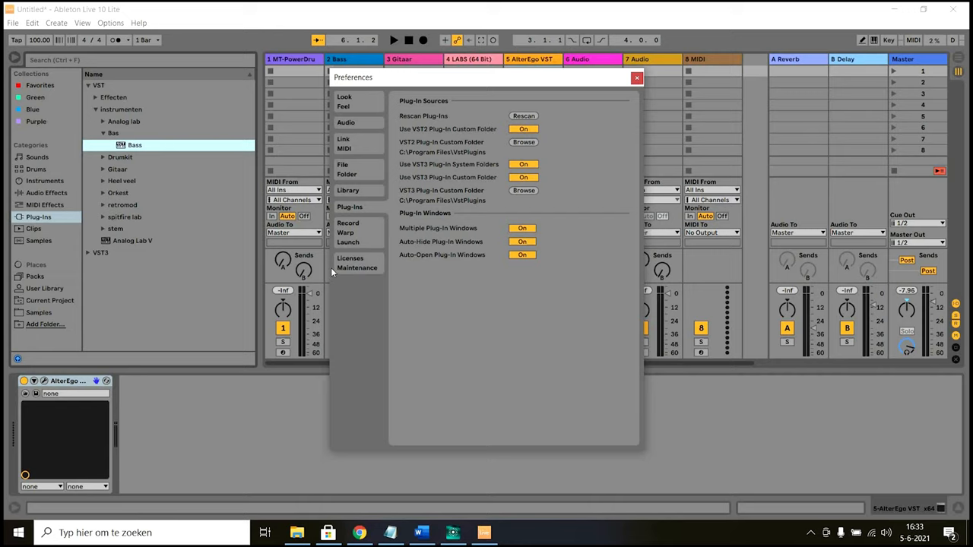
mouse_move(371, 241)
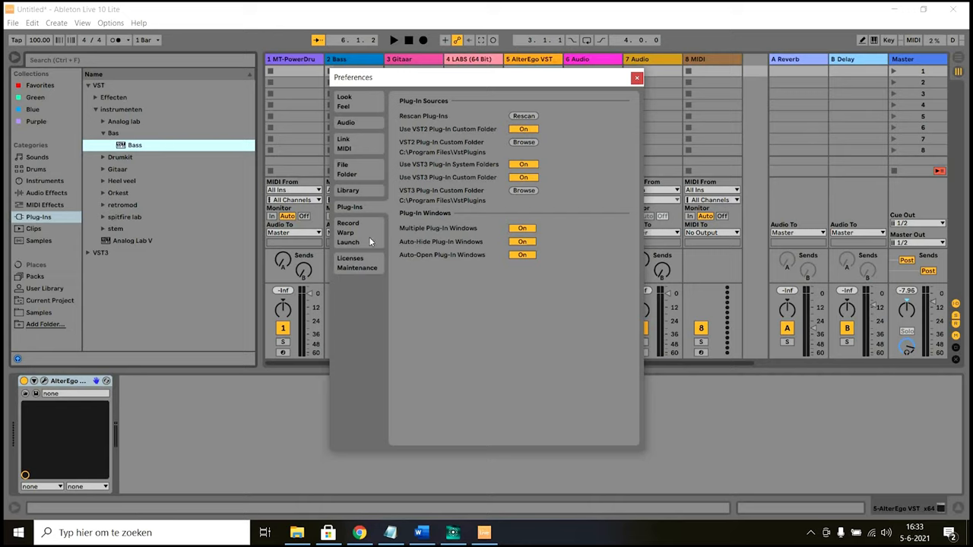
mouse_move(432, 140)
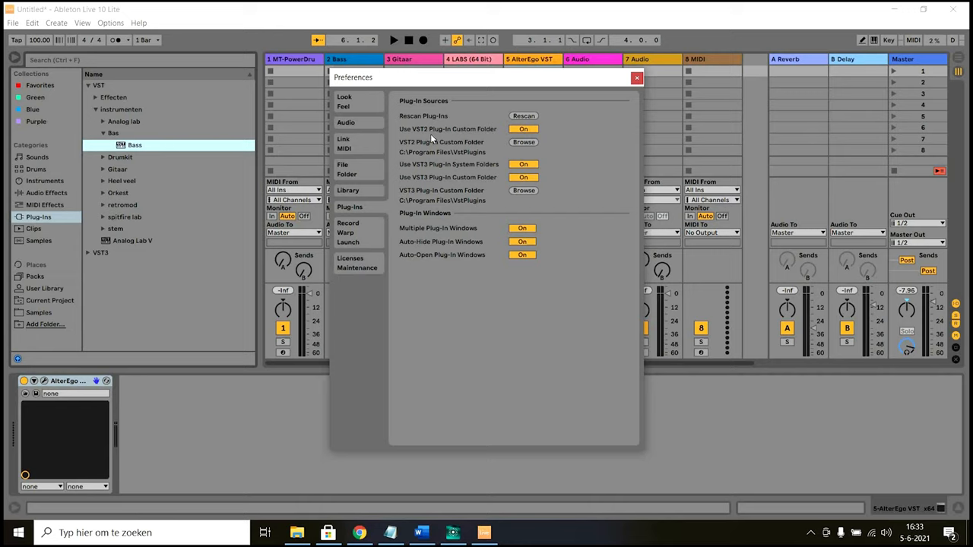
mouse_move(423, 195)
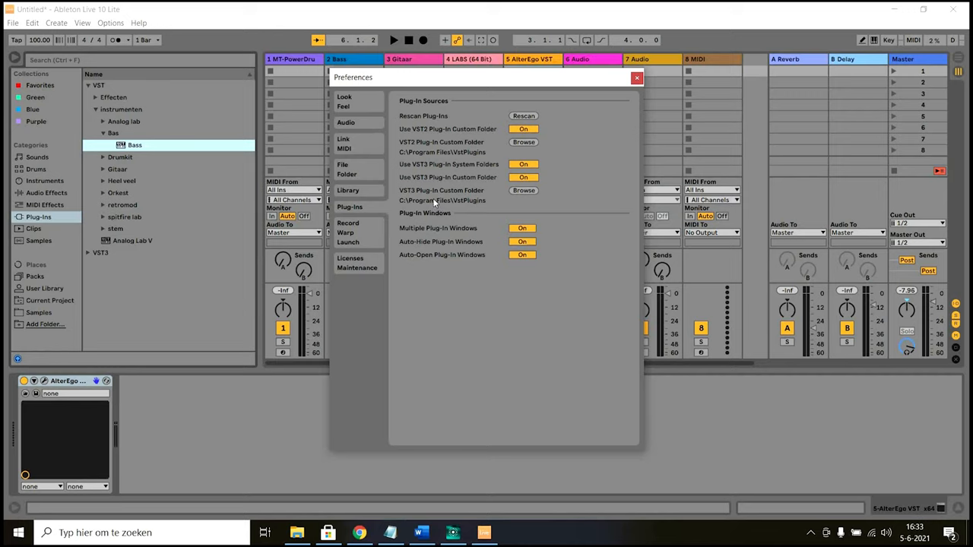
mouse_move(486, 146)
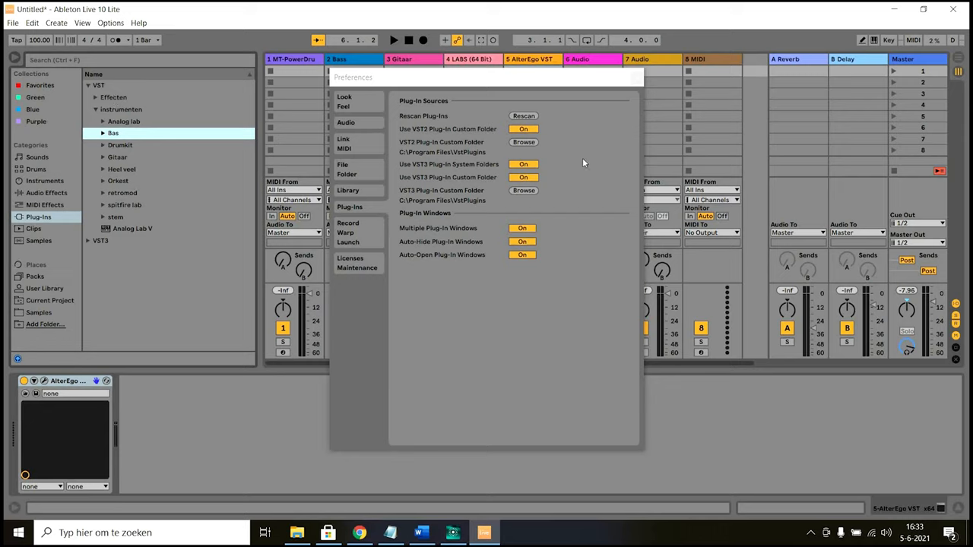
mouse_move(624, 91)
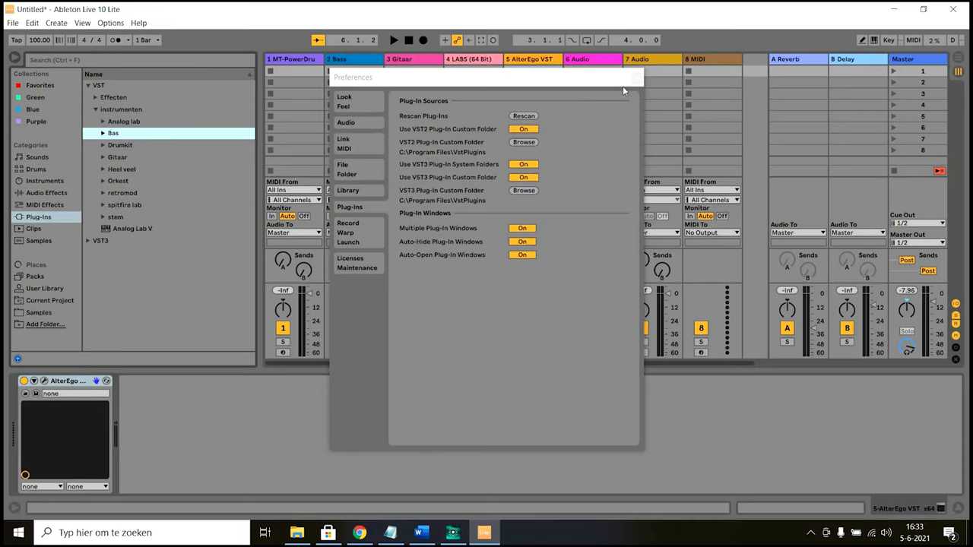
mouse_move(637, 80)
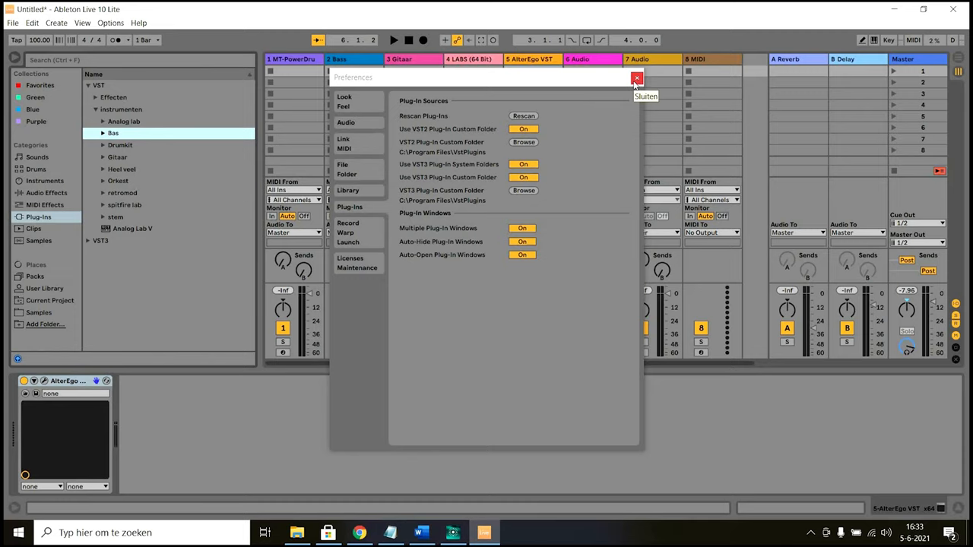
Step: Leave Preferences and load Ample Bass P from the Bas folder onto the track
left_click(637, 79)
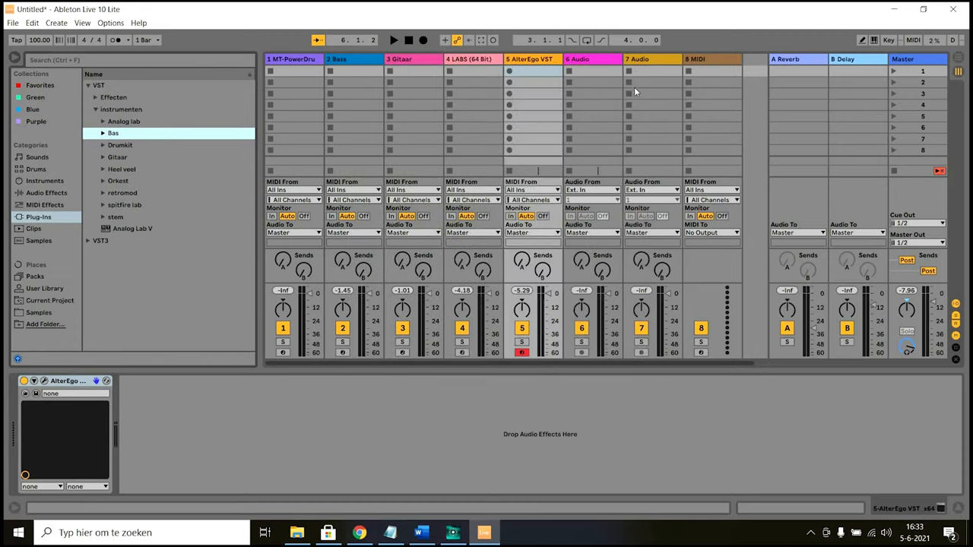
mouse_move(509, 161)
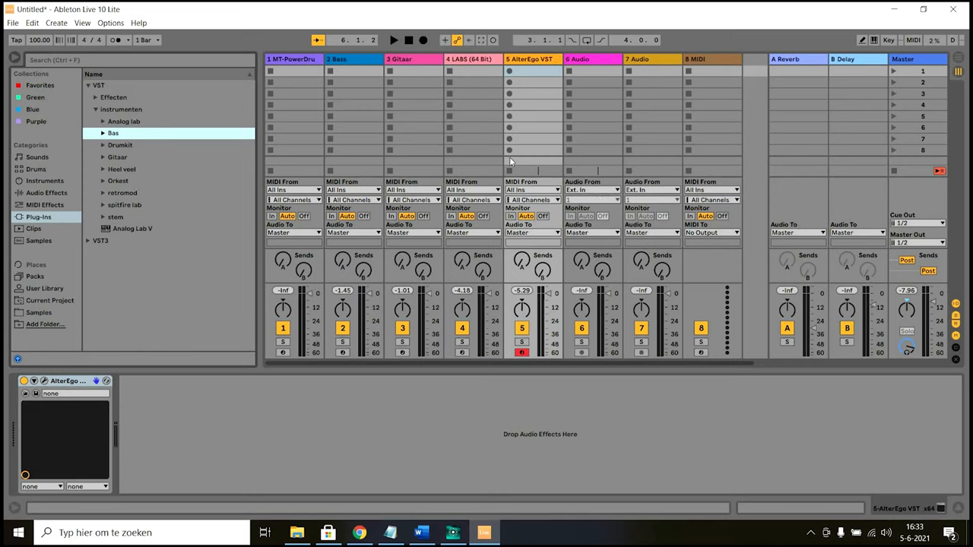
left_click(102, 134)
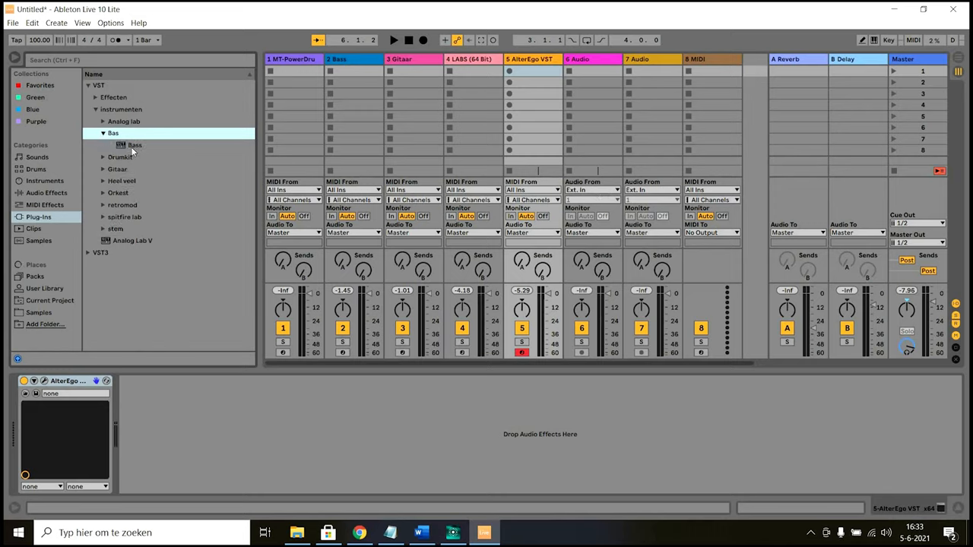
double_click(134, 145)
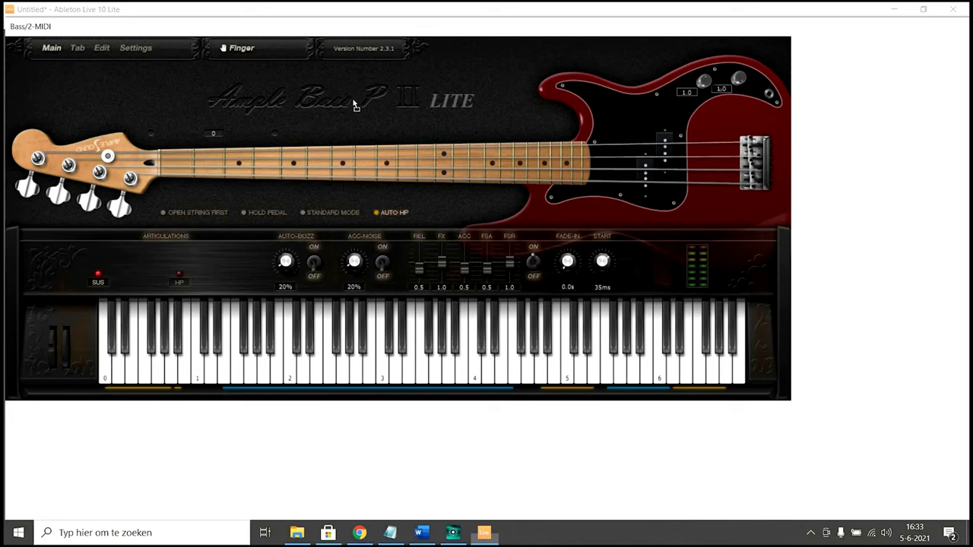
mouse_move(236, 35)
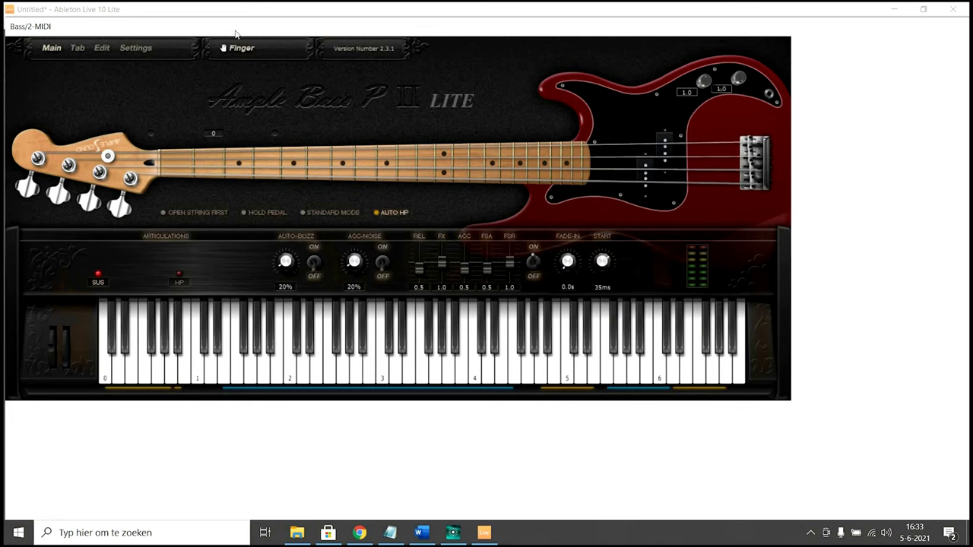